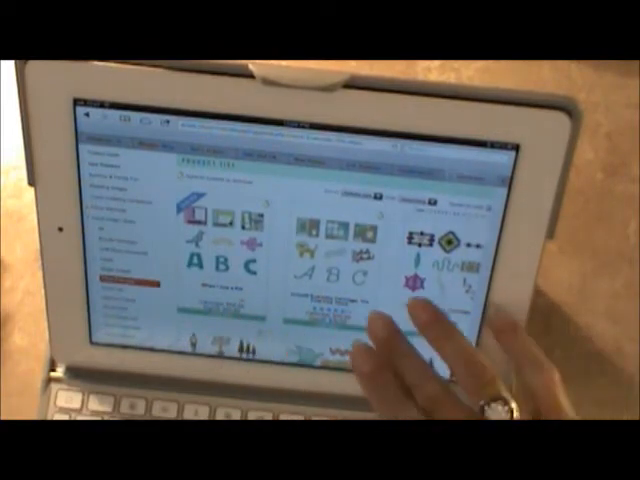
- Scroll through the Cricut.com cartridge listings to find the wanted cartridge
scroll("down", 3)
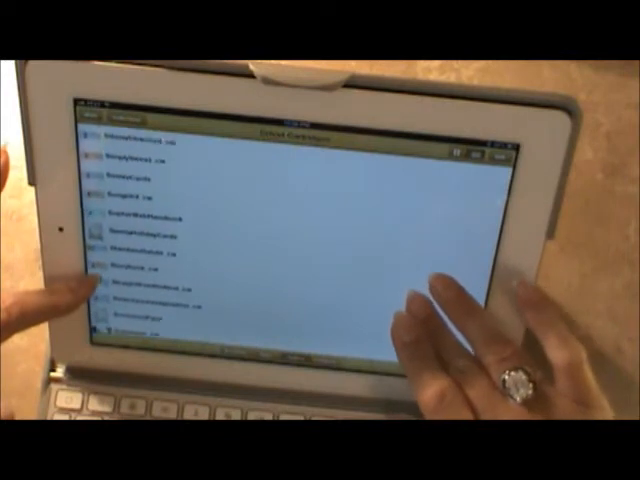
- Scroll through the handbook files in the Cricut Cartridges collection
scroll("down", 3)
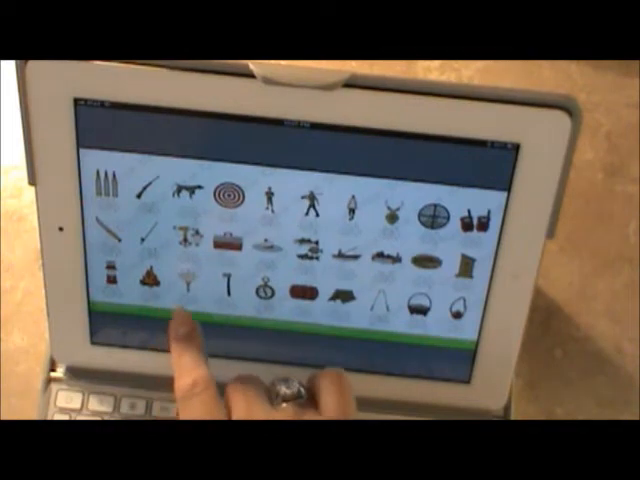
mouse_move(190, 350)
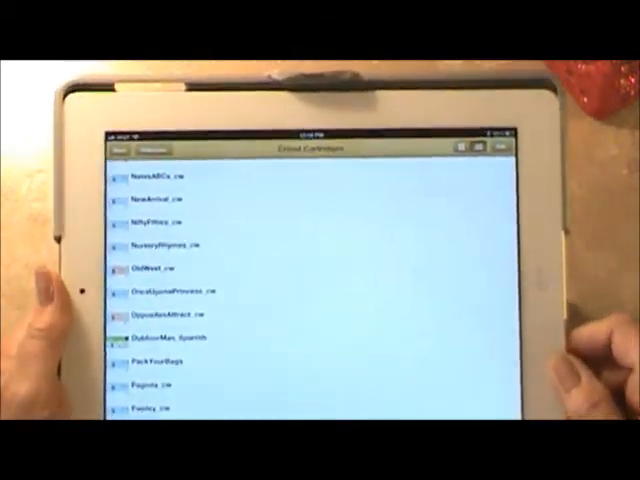
- Scroll the Cricut Cartridges list back to its alphabetical start showing the A-titled handbooks
scroll("up", 3)
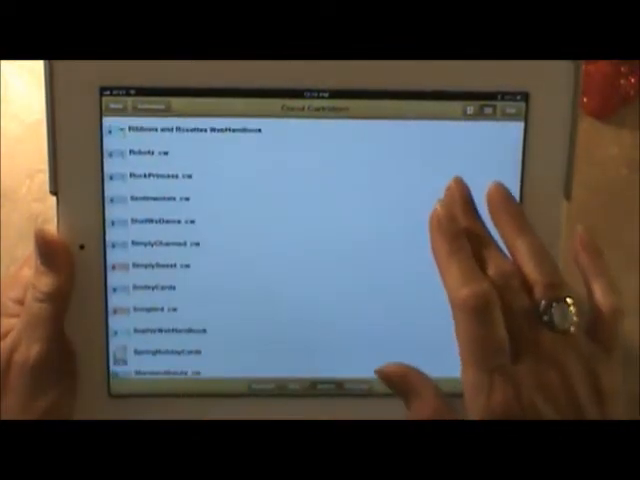
scroll("down", 3)
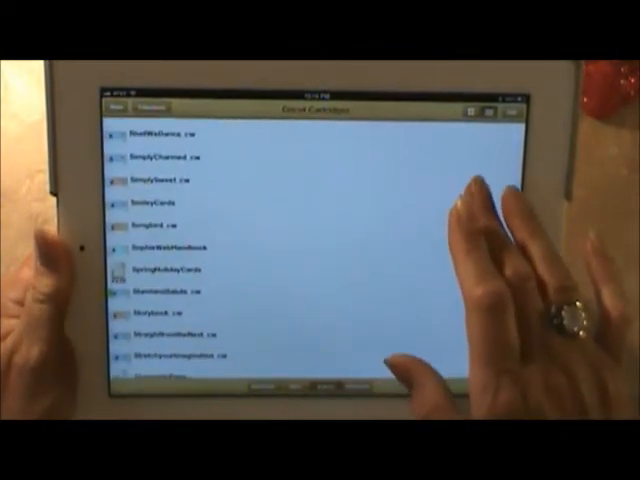
scroll("up", 3)
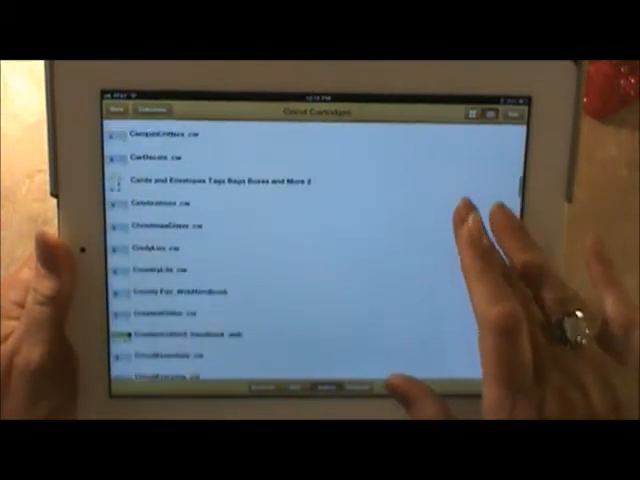
scroll("down", 3)
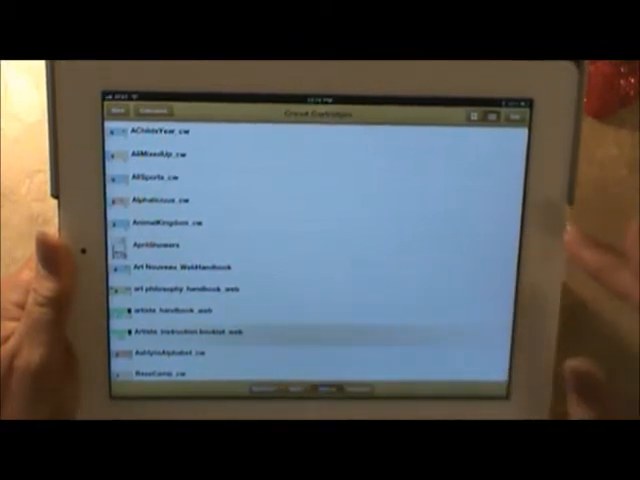
- Open the Artiste handbook and swipe through its cartridge image pages
left_click(196, 330)
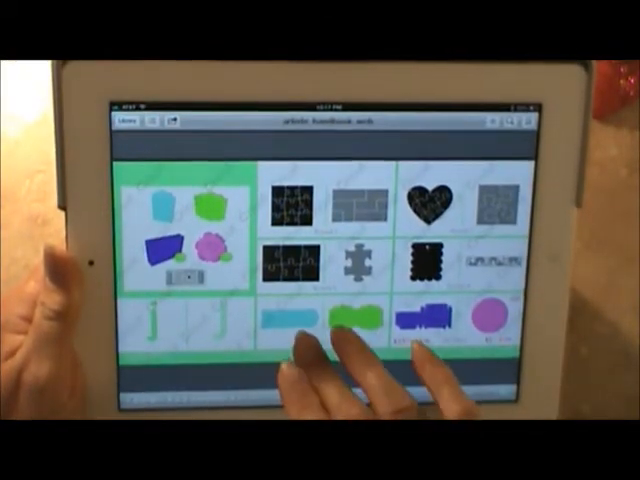
scroll("left", 3)
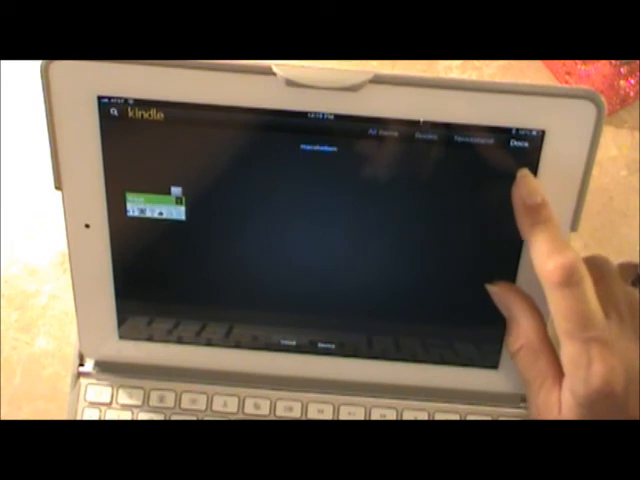
mouse_move(560, 270)
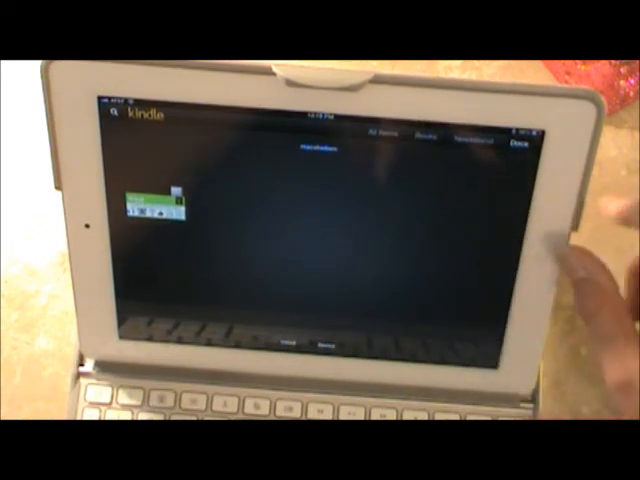